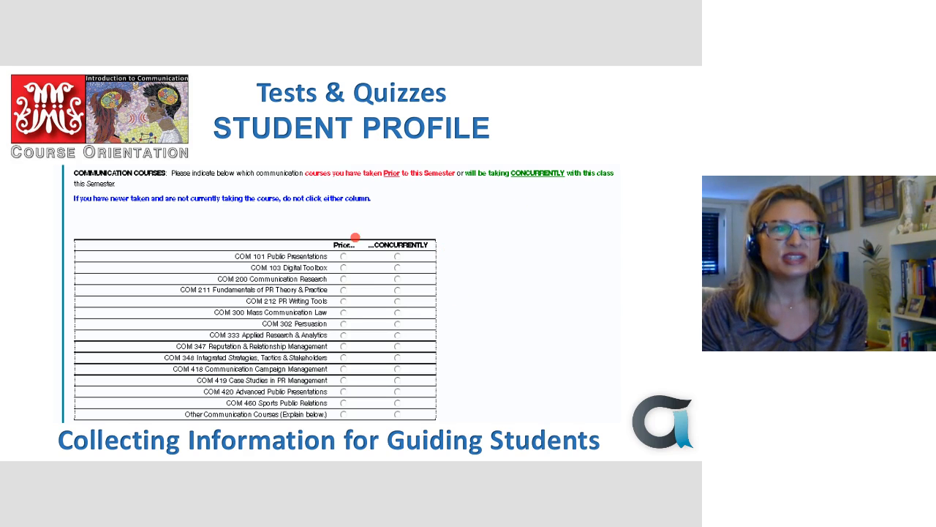
{"action": "mouse_move", "coordinate": [389, 430]}
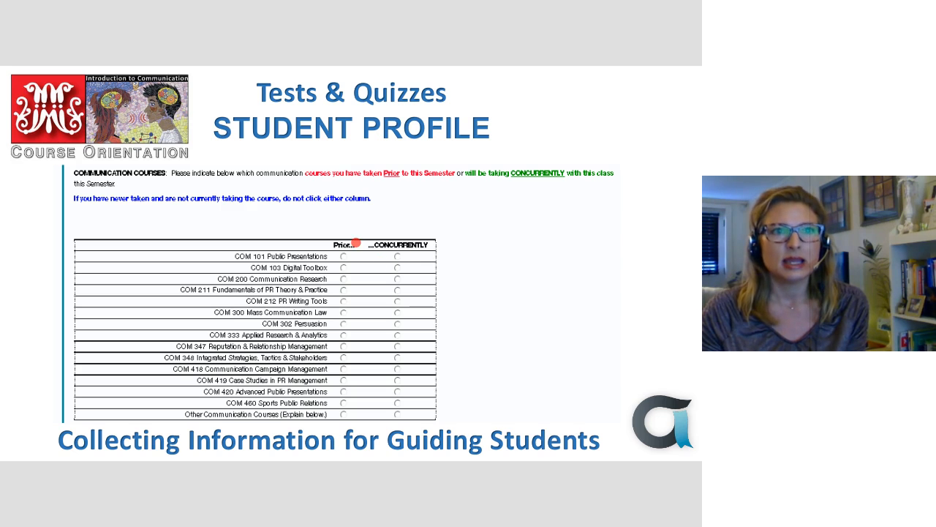
{"action": "mouse_move", "coordinate": [452, 391]}
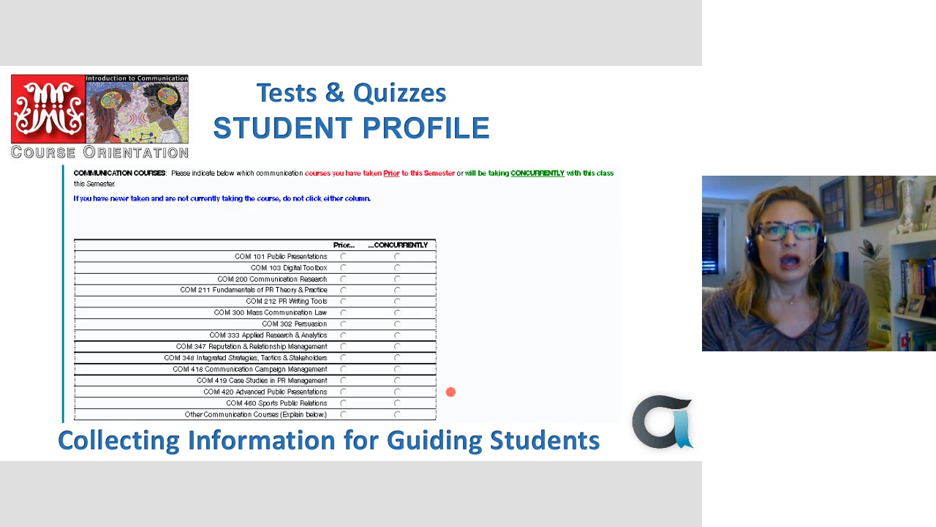
{"action": "mouse_move", "coordinate": [477, 348]}
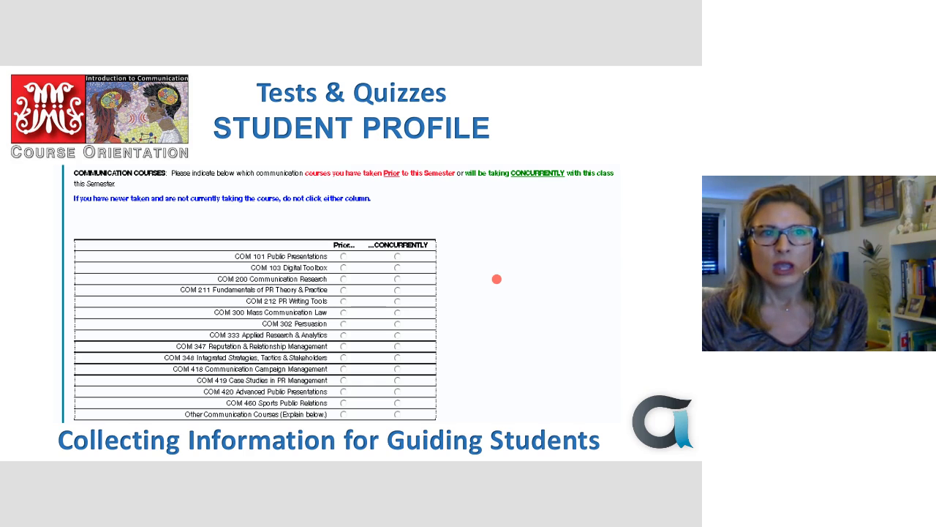
{"action": "mouse_move", "coordinate": [509, 281]}
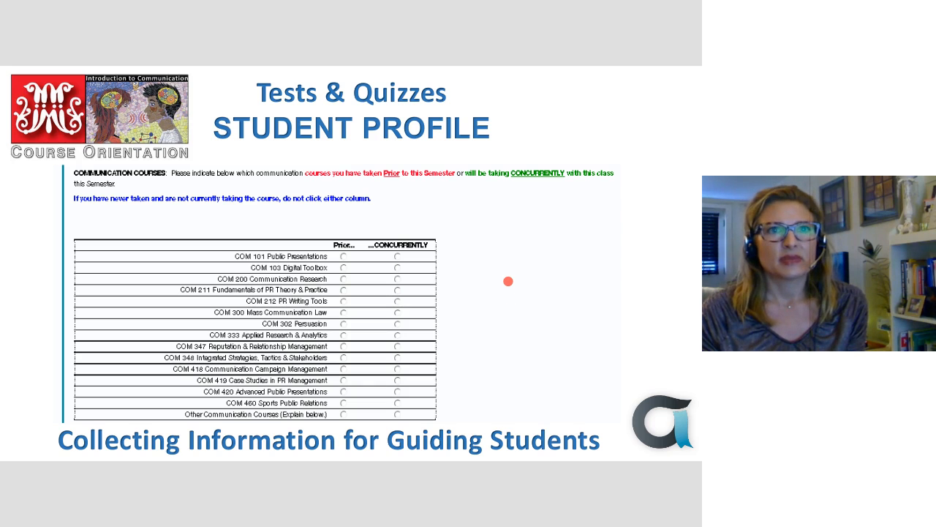
{"action": "mouse_move", "coordinate": [508, 327]}
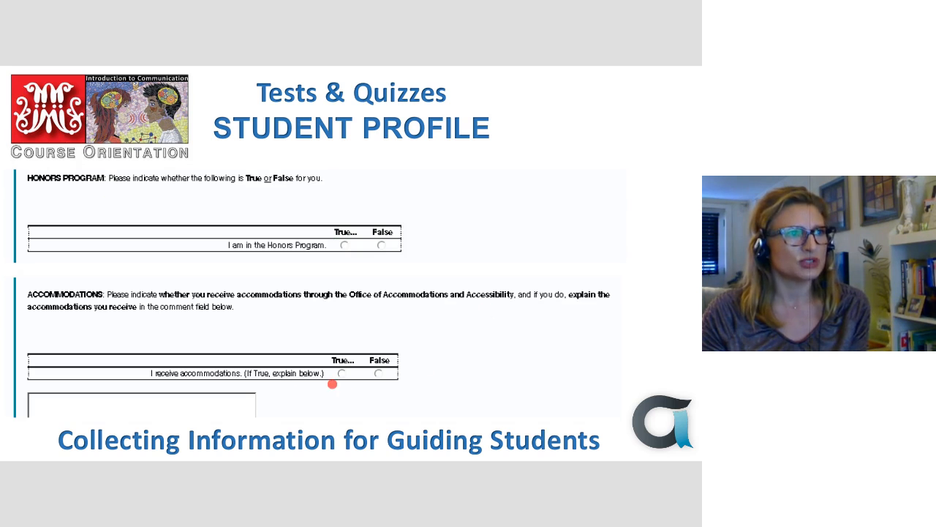
{"action": "mouse_move", "coordinate": [171, 408]}
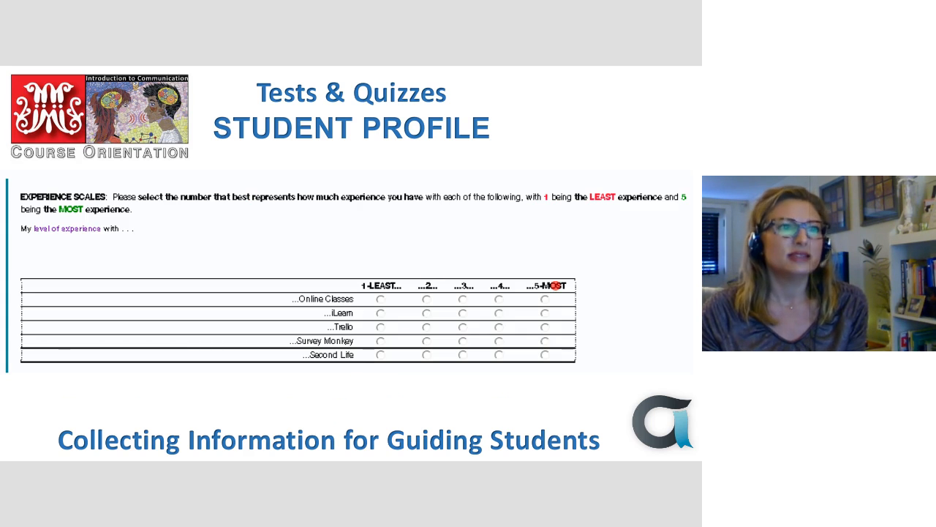
{"action": "left_click", "coordinate": [523, 299]}
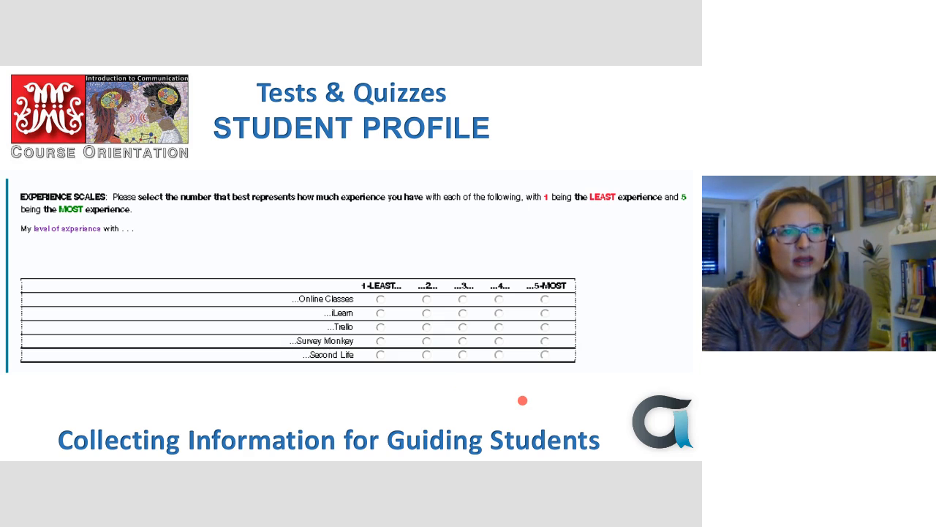
{"action": "mouse_move", "coordinate": [361, 273]}
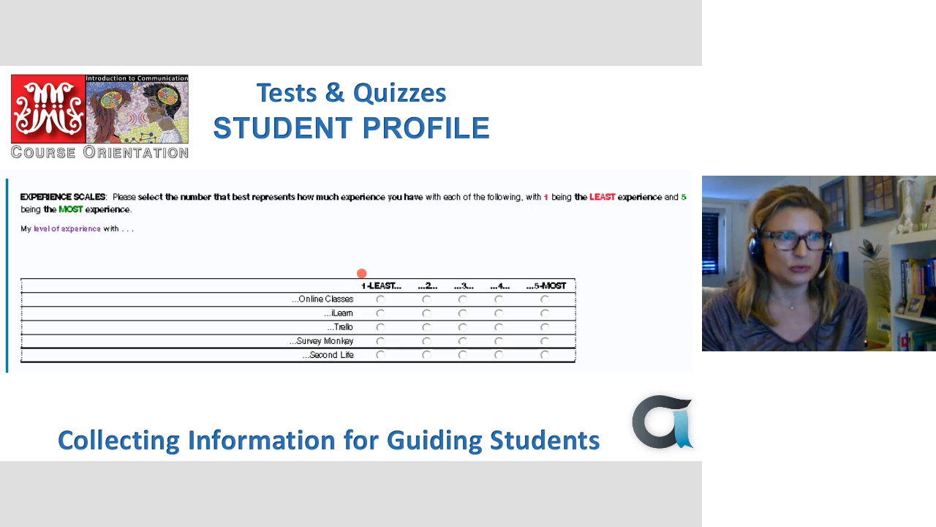
{"action": "mouse_move", "coordinate": [449, 306]}
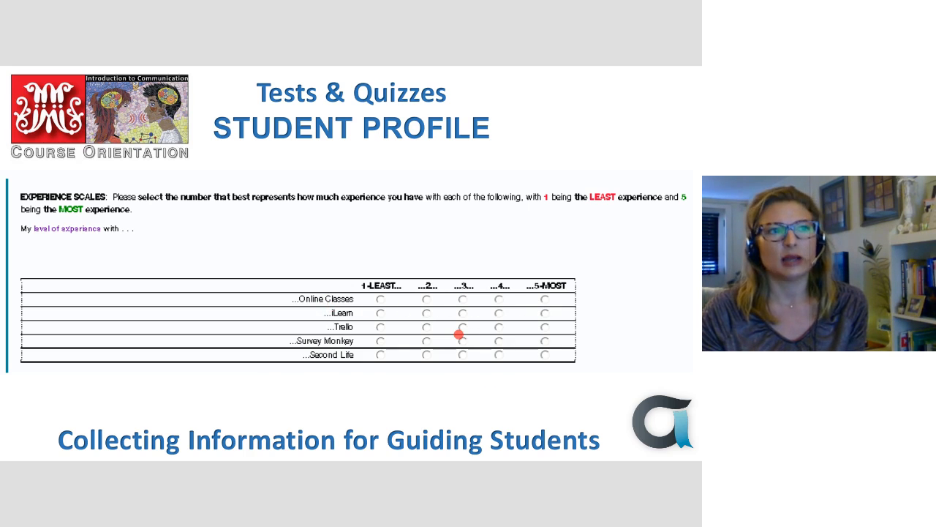
{"action": "left_click", "coordinate": [497, 314]}
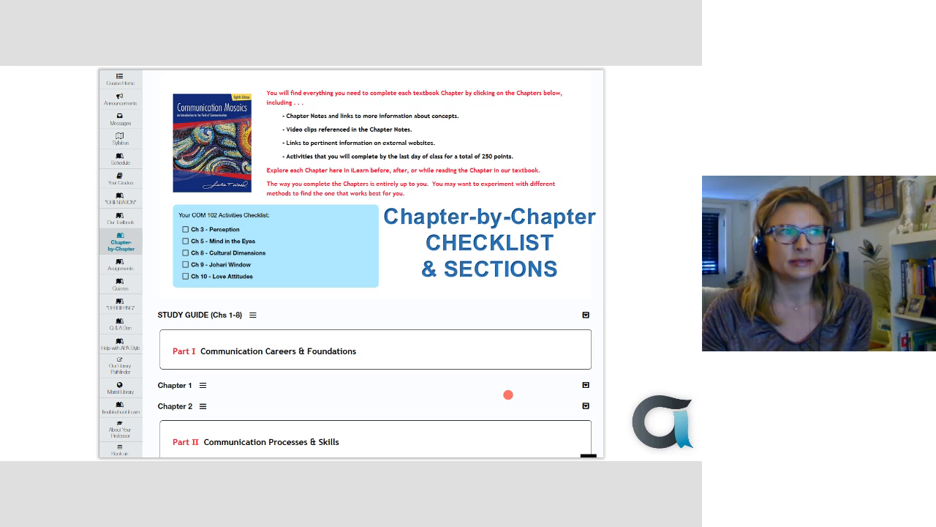
{"action": "mouse_move", "coordinate": [565, 451]}
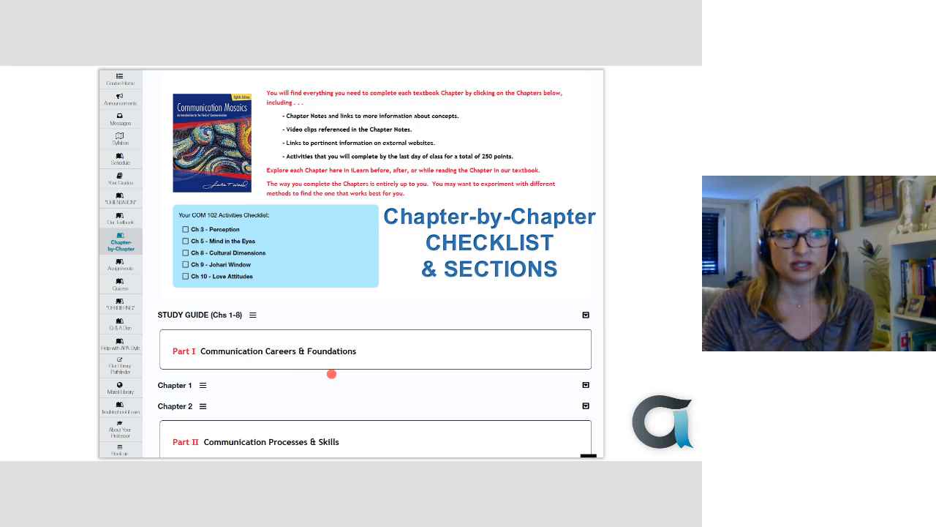
{"action": "mouse_move", "coordinate": [314, 385]}
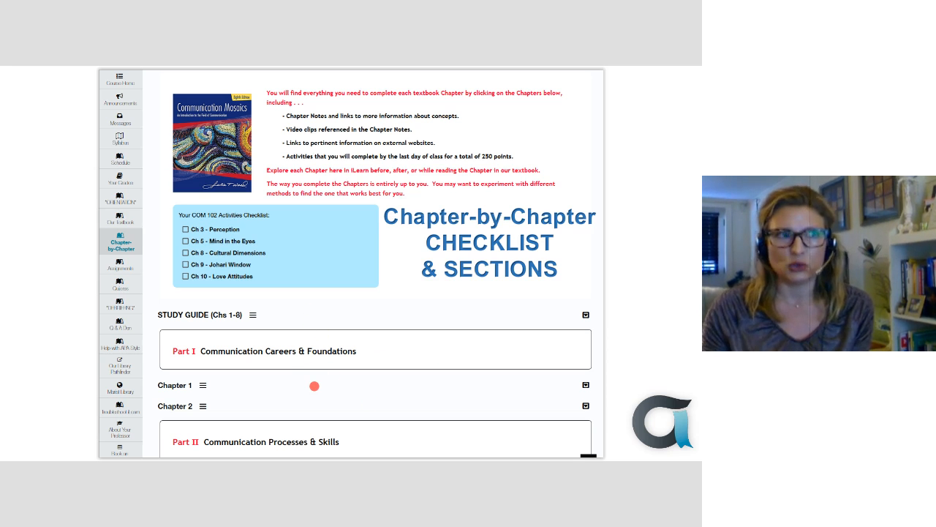
{"action": "mouse_move", "coordinate": [197, 401]}
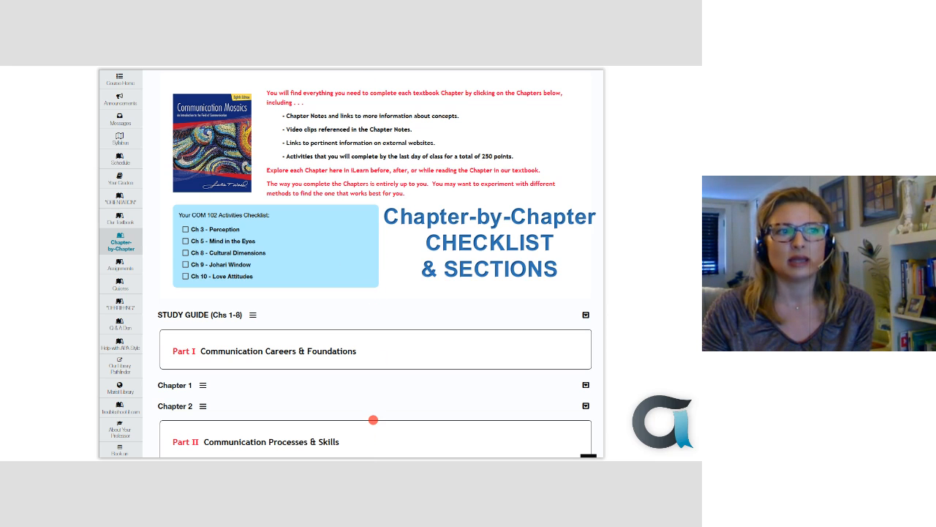
{"action": "mouse_move", "coordinate": [379, 448]}
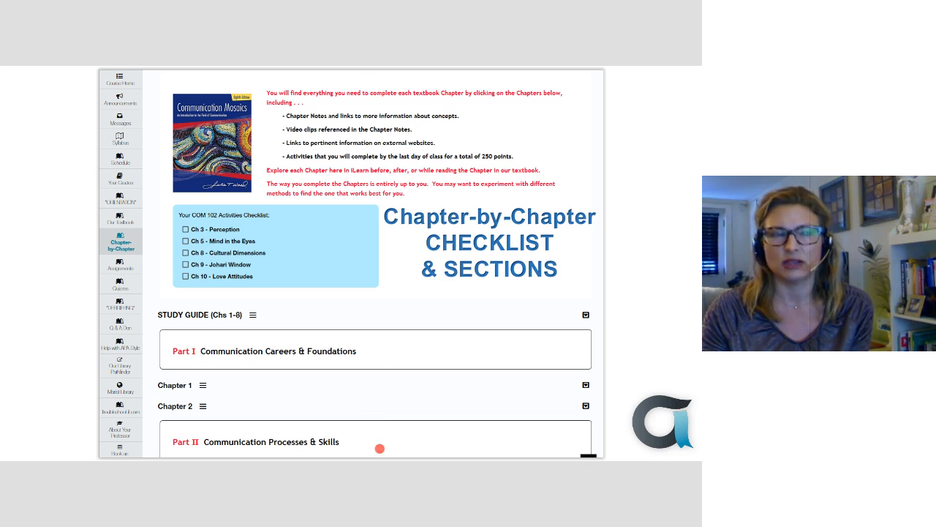
{"action": "mouse_move", "coordinate": [308, 87]}
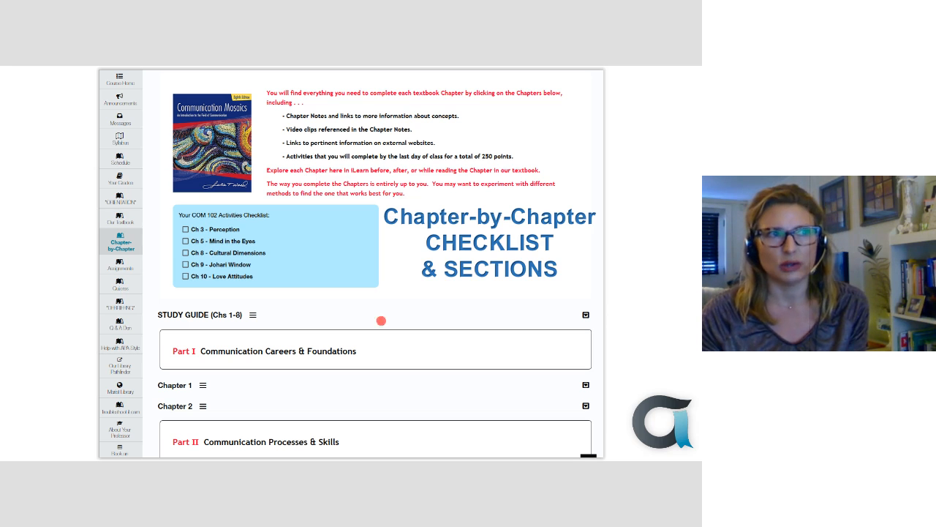
{"action": "mouse_move", "coordinate": [449, 432]}
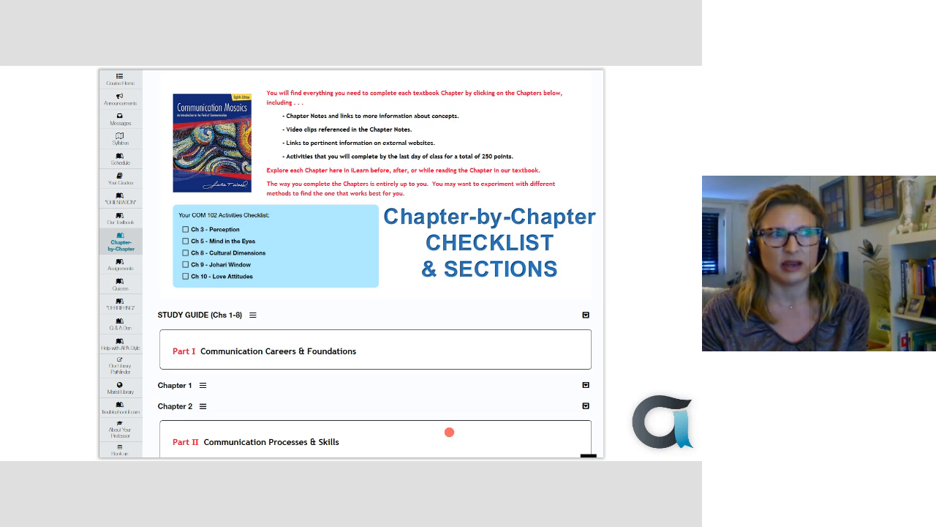
{"action": "scroll", "scroll_direction": "down", "scroll_amount": 3}
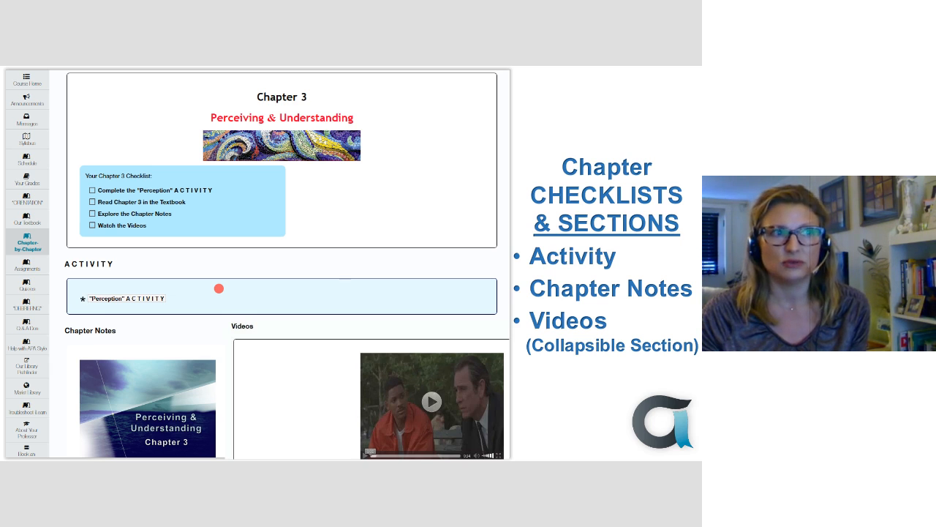
Advance to the Quizzes Page prerequisites slide showing the expanded Quiz #1 section
{"action": "left_click", "coordinate": [26, 231]}
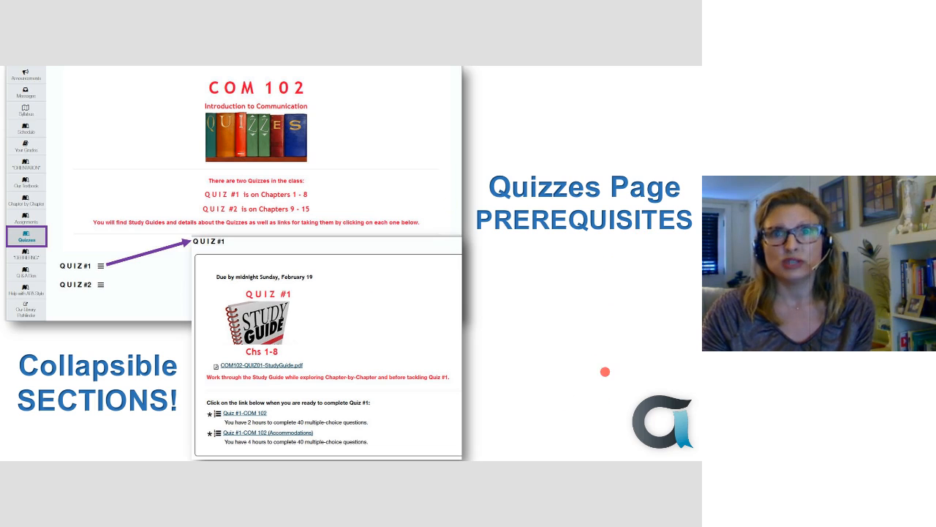
{"action": "mouse_move", "coordinate": [593, 427]}
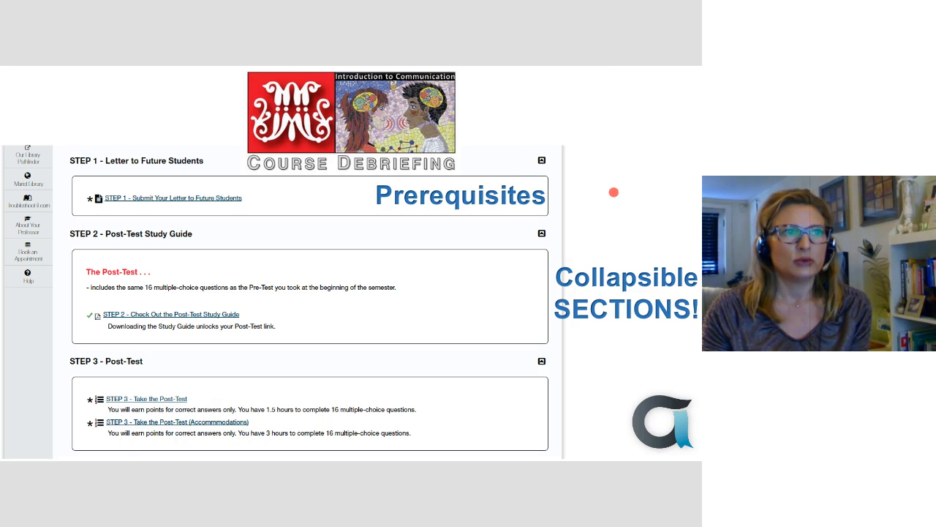
Advance past the Course Debriefing slide to the 20-point Perception Activity page
{"action": "left_click", "coordinate": [141, 183]}
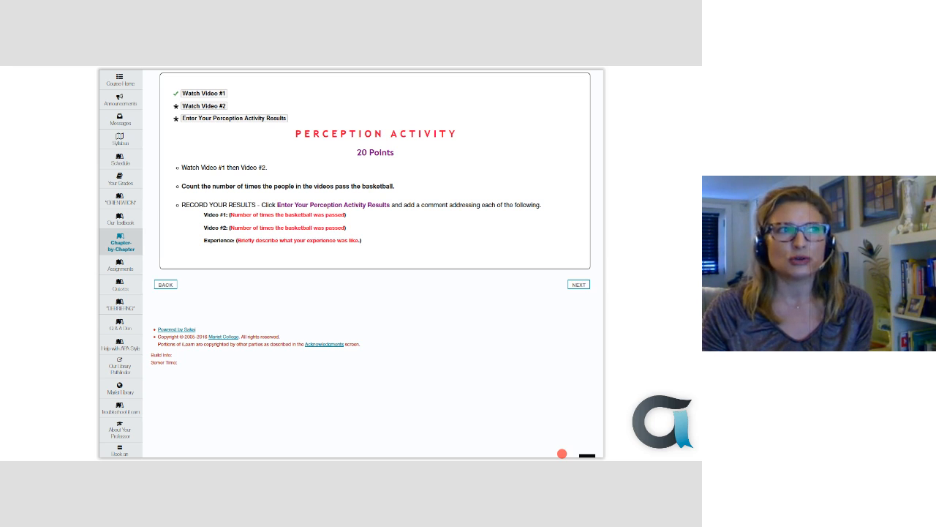
{"action": "mouse_move", "coordinate": [490, 336]}
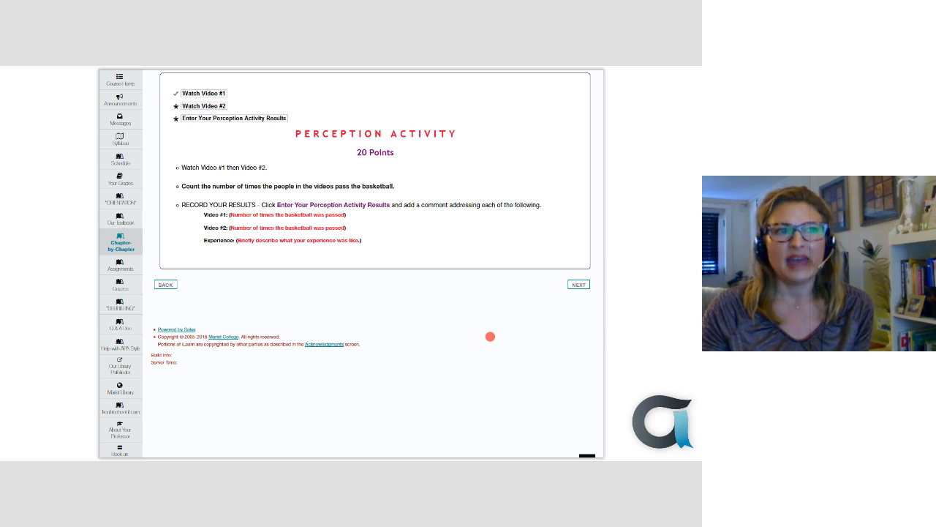
{"action": "mouse_move", "coordinate": [509, 429]}
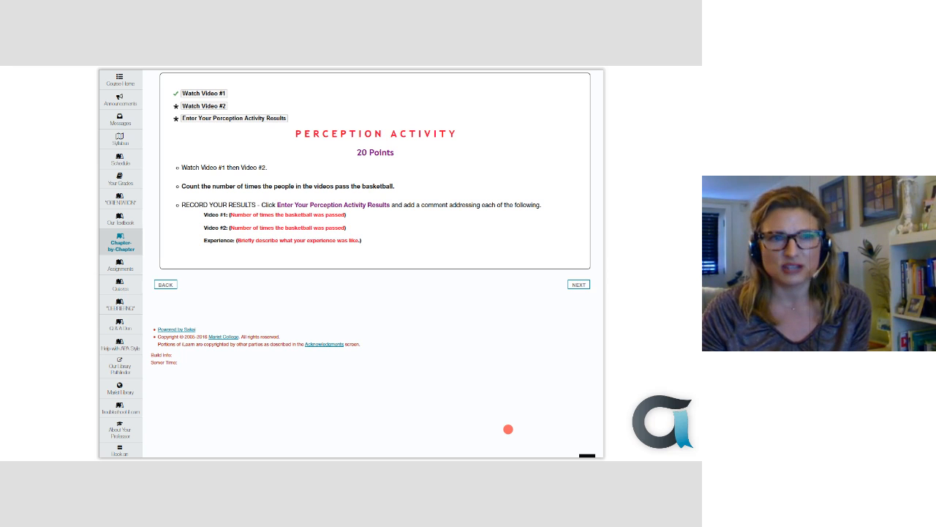
Advance to the Perception Activity Results slide listing 26 student comments
{"action": "left_click", "coordinate": [234, 118]}
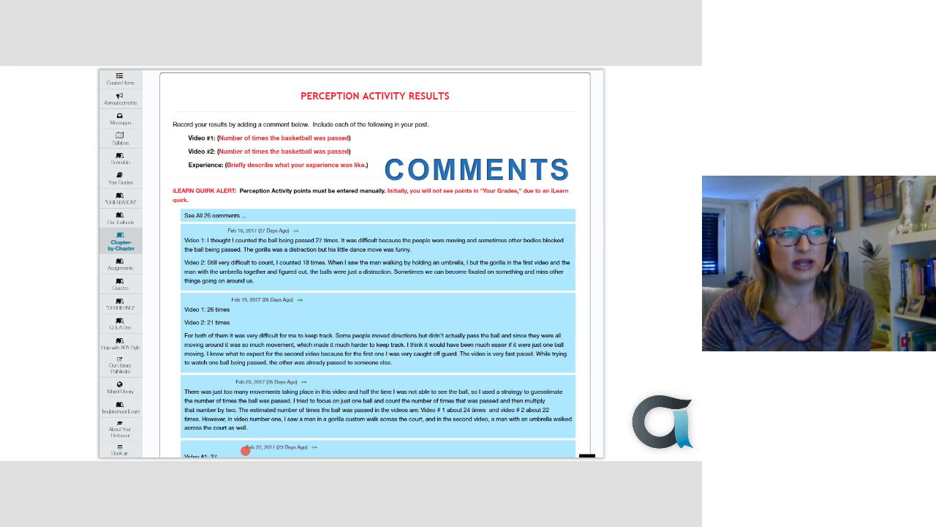
{"action": "mouse_move", "coordinate": [341, 206]}
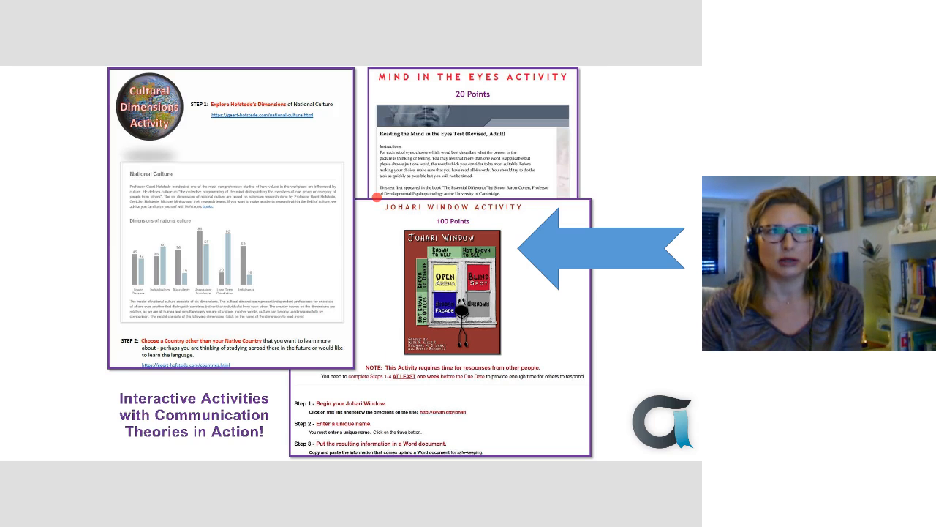
{"action": "mouse_move", "coordinate": [215, 146]}
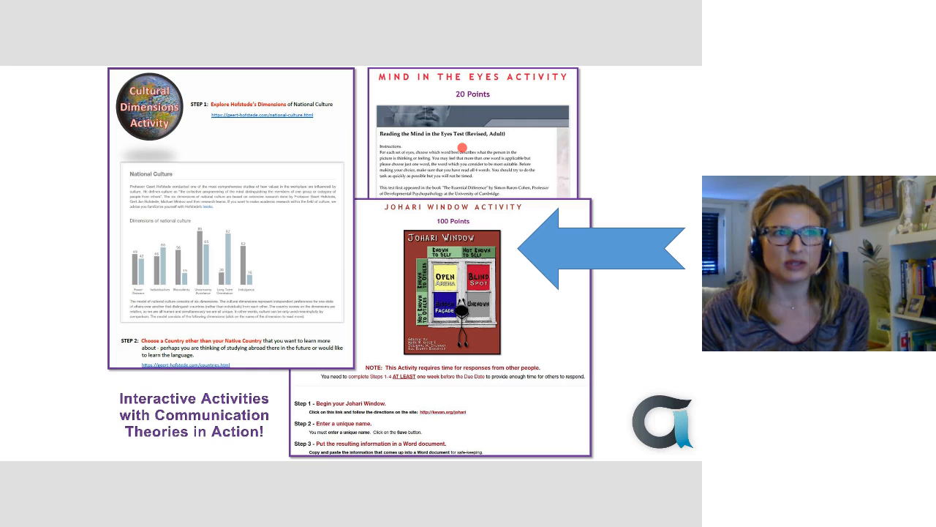
{"action": "mouse_move", "coordinate": [481, 430]}
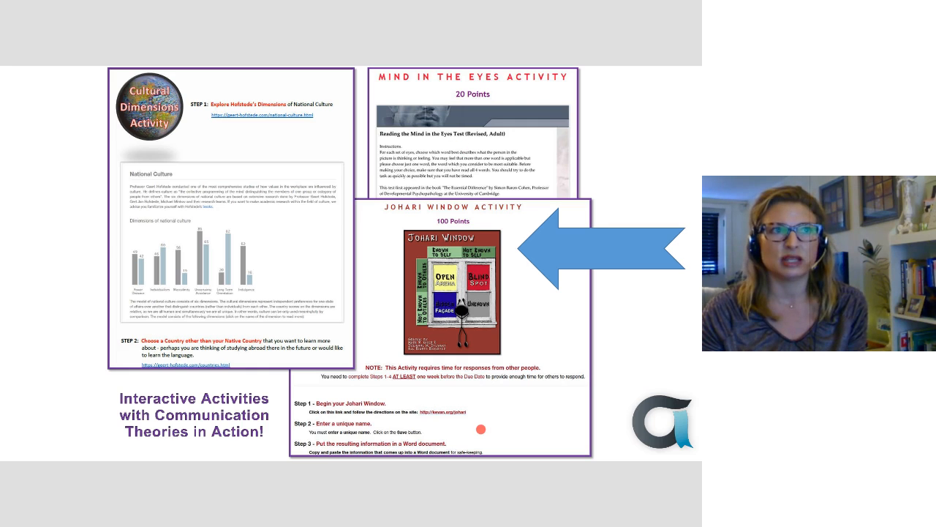
{"action": "mouse_move", "coordinate": [441, 406]}
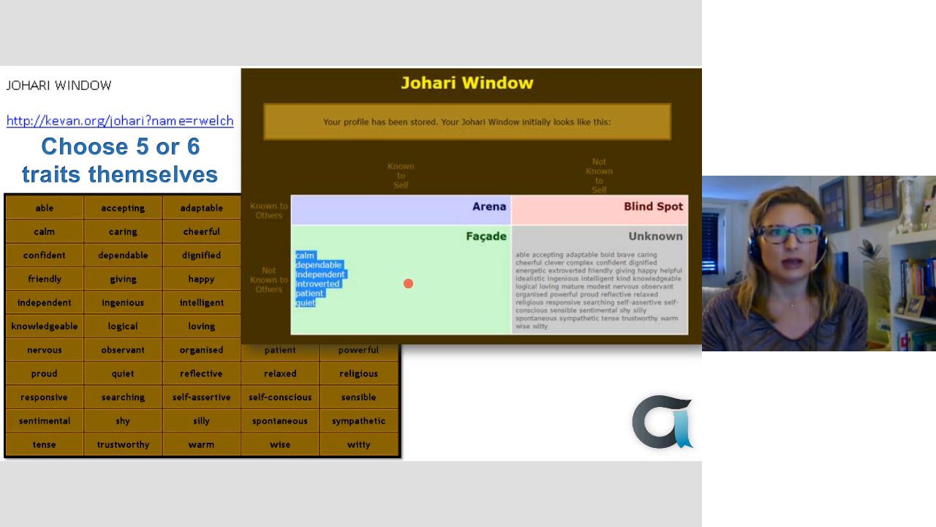
{"action": "mouse_move", "coordinate": [450, 426]}
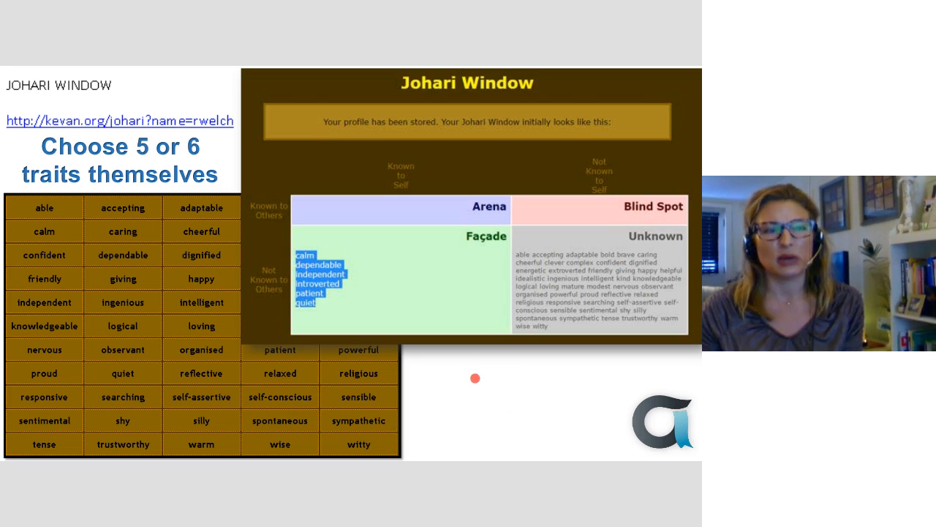
{"action": "mouse_move", "coordinate": [447, 437]}
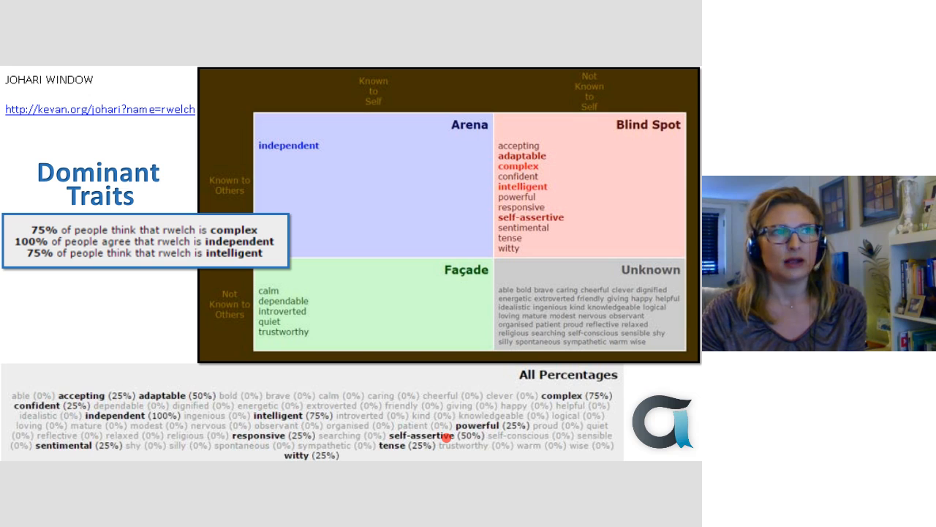
{"action": "mouse_move", "coordinate": [552, 412]}
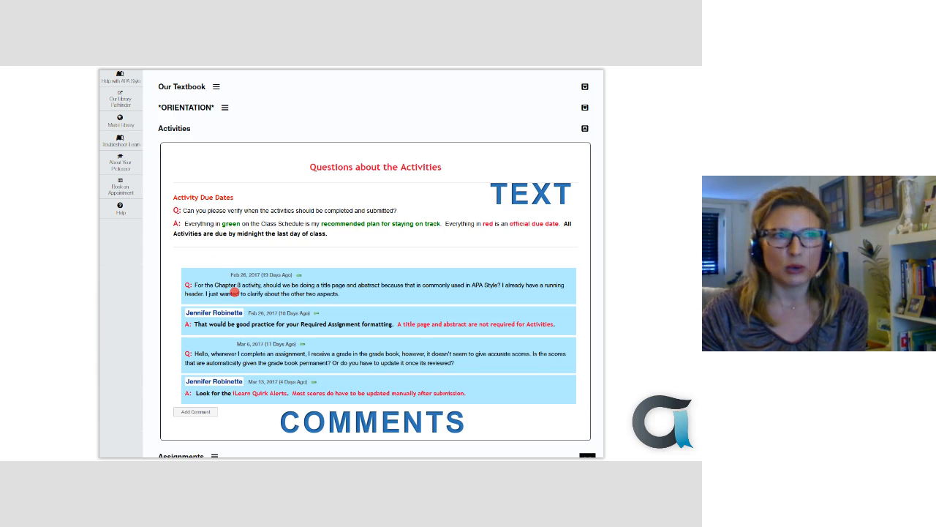
{"action": "mouse_move", "coordinate": [358, 341]}
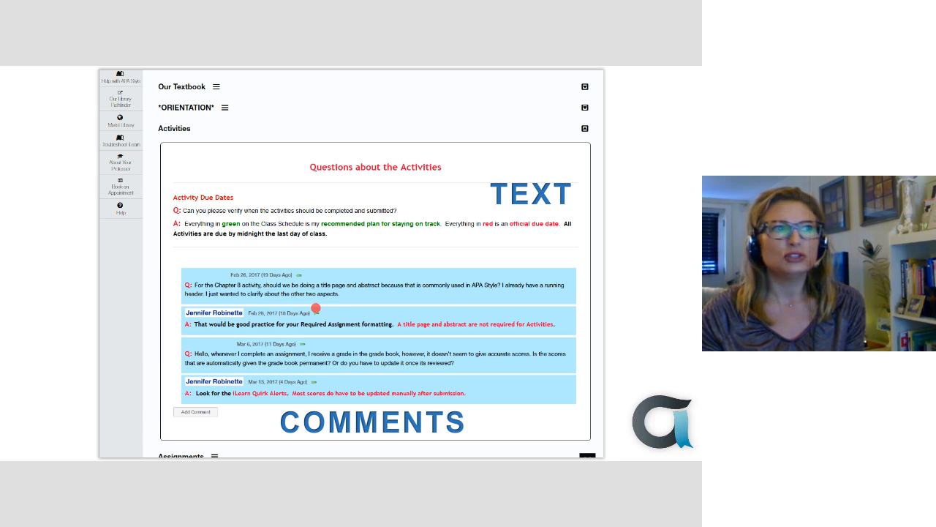
{"action": "mouse_move", "coordinate": [405, 247]}
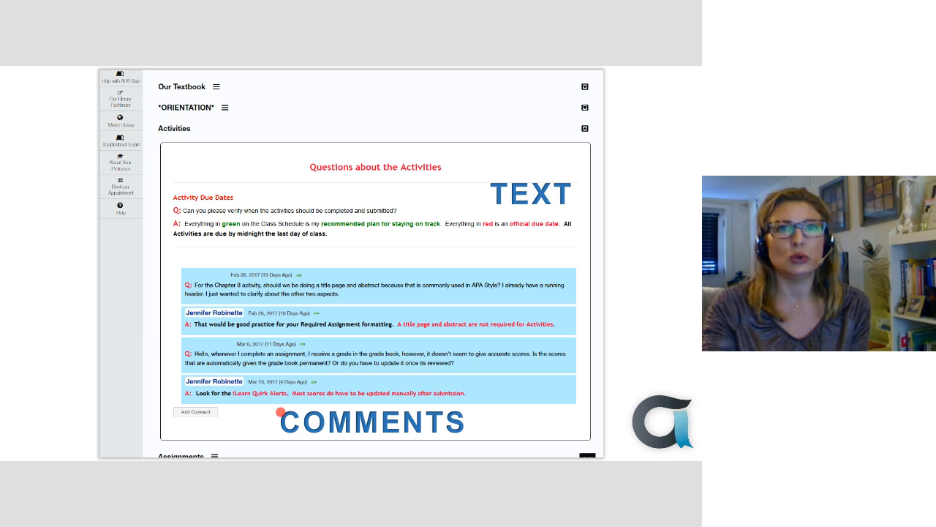
{"action": "mouse_move", "coordinate": [172, 242]}
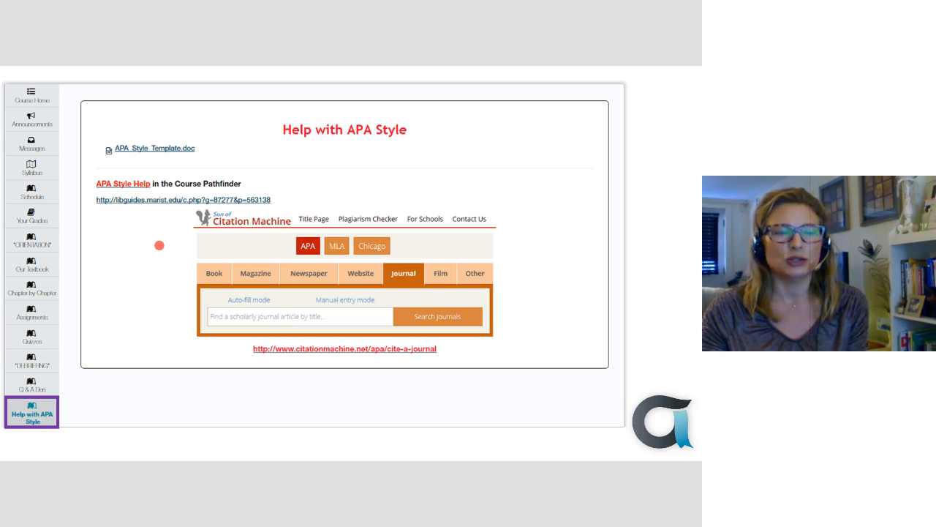
{"action": "mouse_move", "coordinate": [164, 352]}
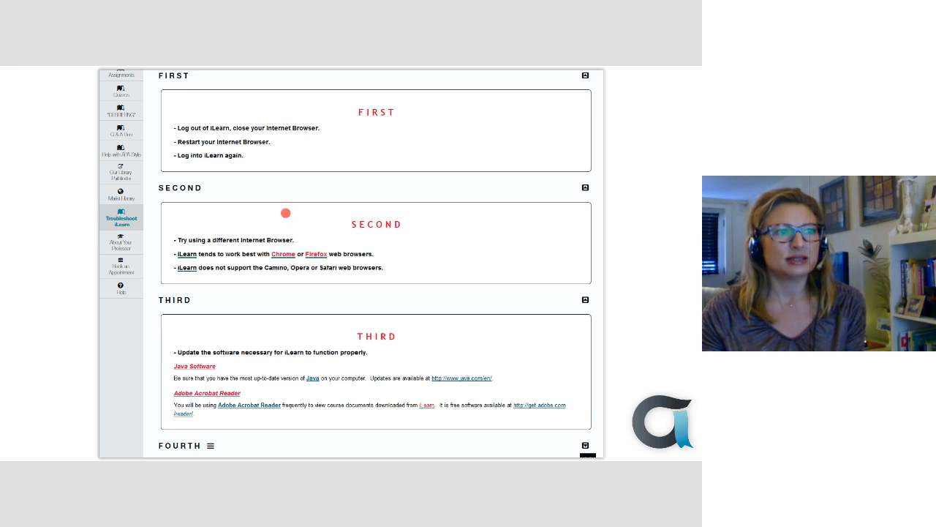
{"action": "mouse_move", "coordinate": [275, 422]}
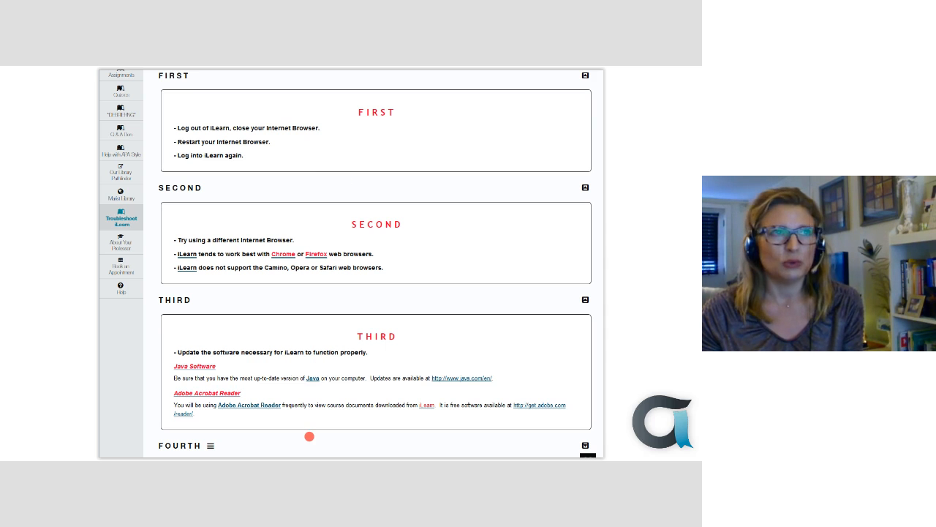
Advance from the Troubleshoot iLearn slide to Dr. Robinette's Office Hours booking page
{"action": "left_click", "coordinate": [121, 449]}
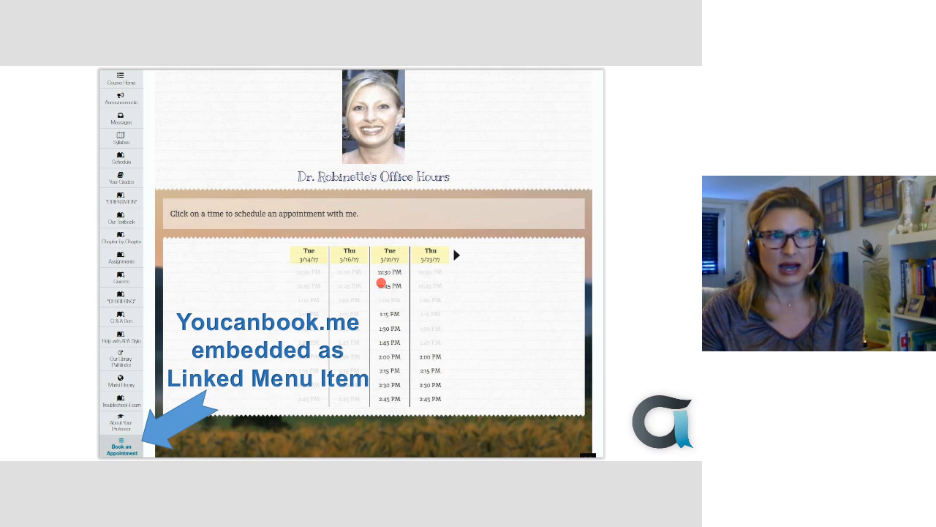
{"action": "mouse_move", "coordinate": [393, 394]}
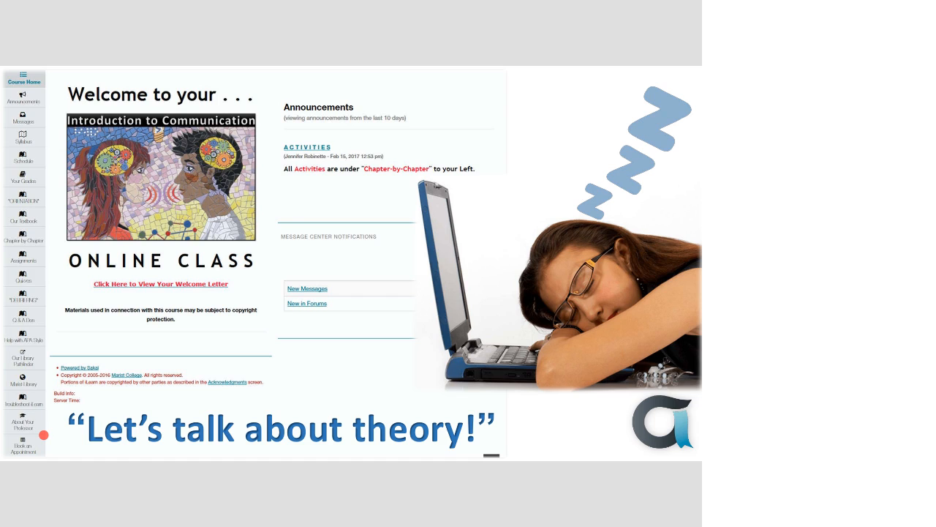
{"action": "mouse_move", "coordinate": [402, 72]}
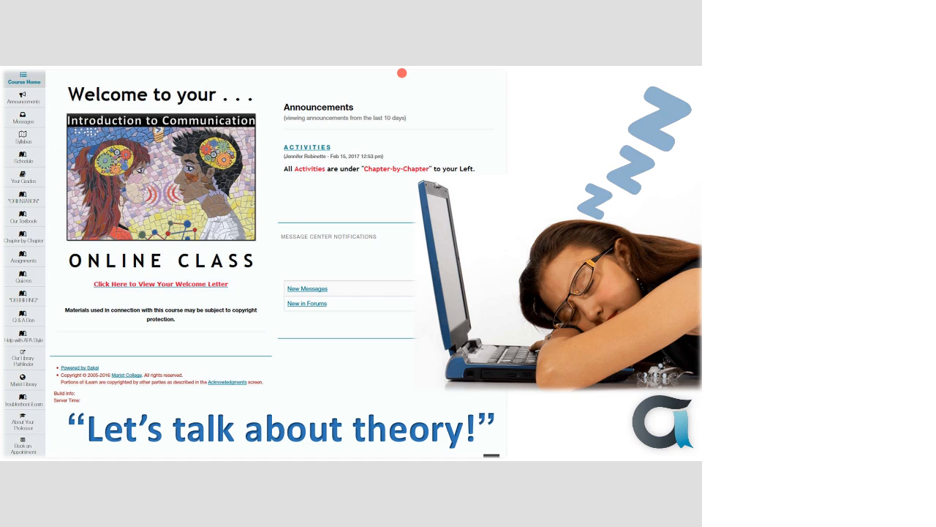